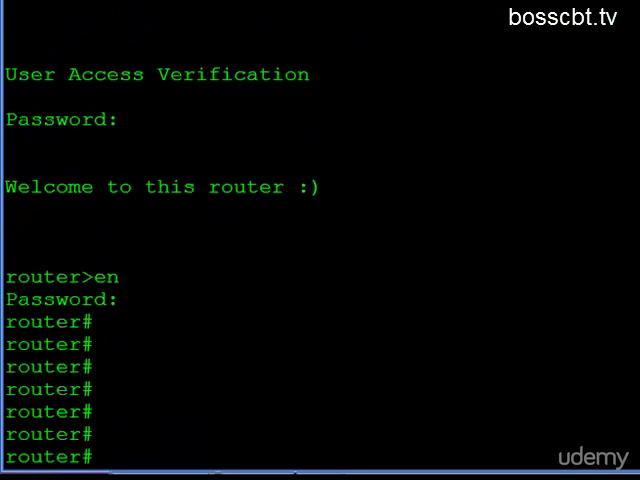
# Run show history, sh run, sh int fa0 and sh proc to build up a command history
pyautogui.write('show history')
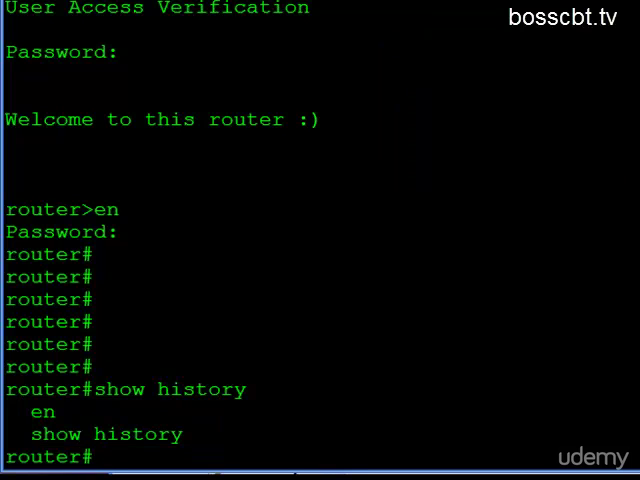
pyautogui.write('sh ru')
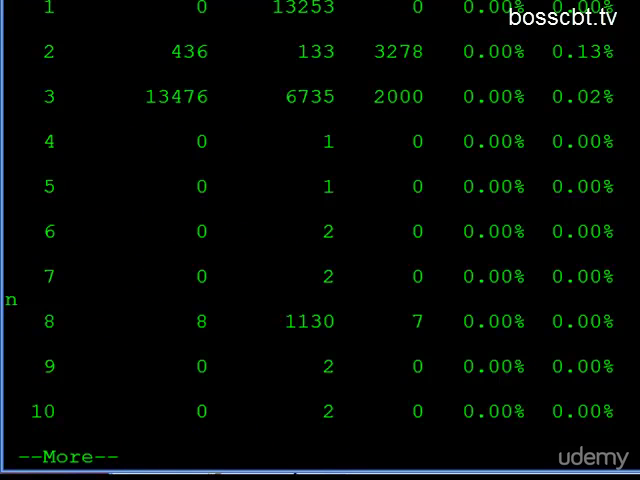
pyautogui.press('space')
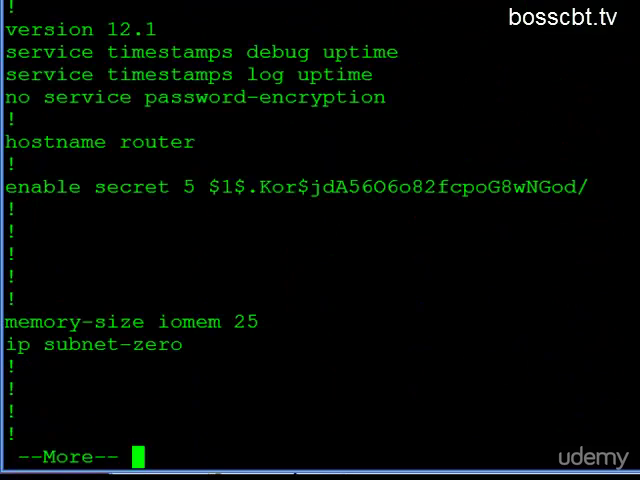
pyautogui.write('sh int fa0')
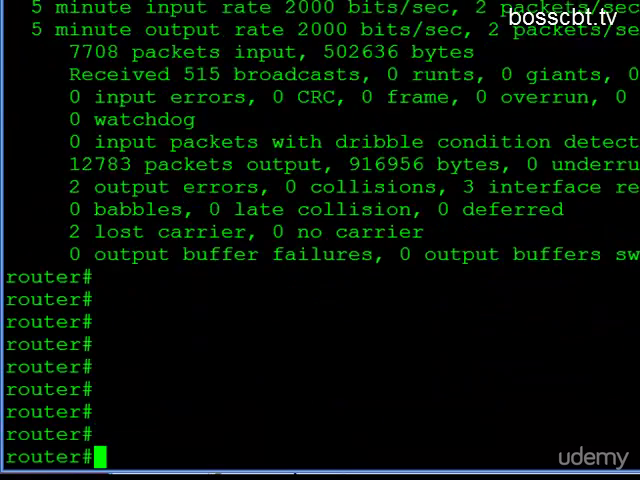
pyautogui.write('sh')
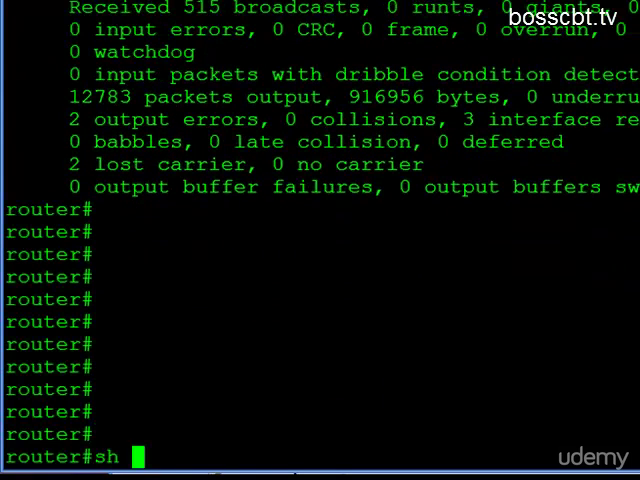
# List the command history and step back through four earlier commands with Up Arrow
pyautogui.write('history')
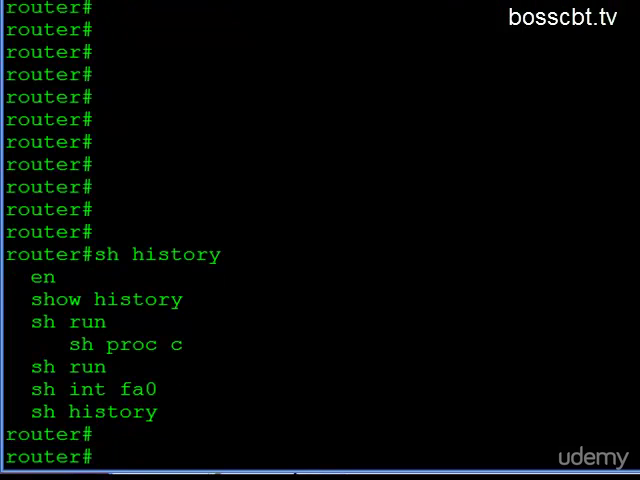
pyautogui.press('Up')
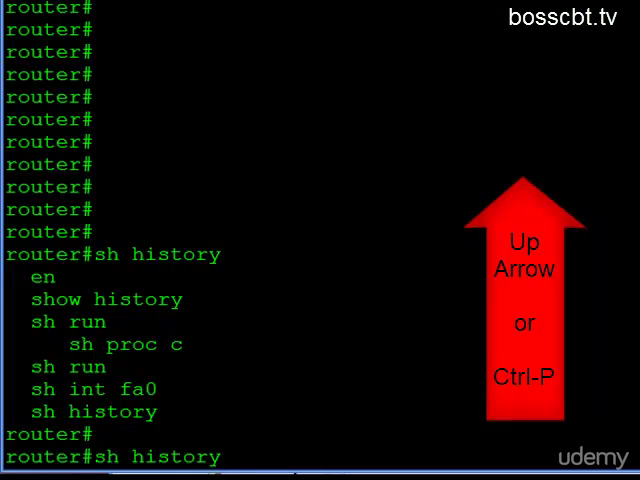
pyautogui.press('Up')
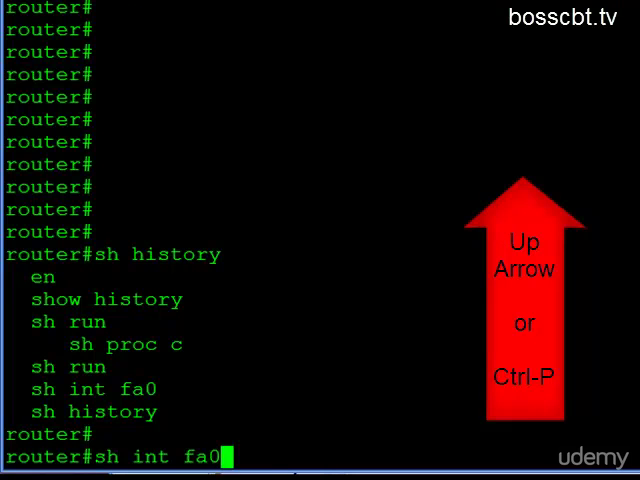
pyautogui.press('Up')
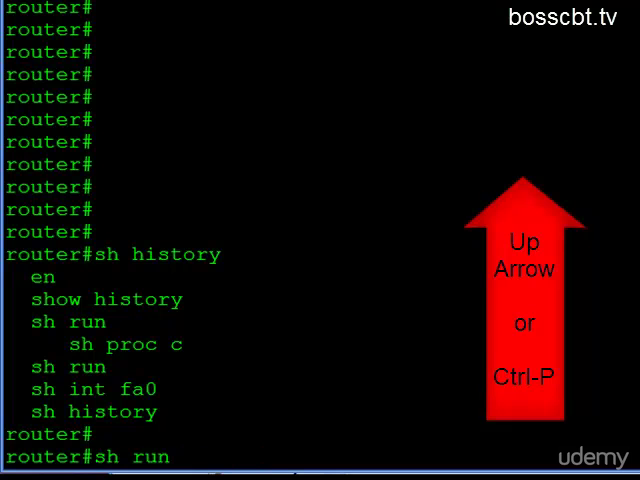
pyautogui.press('Up')
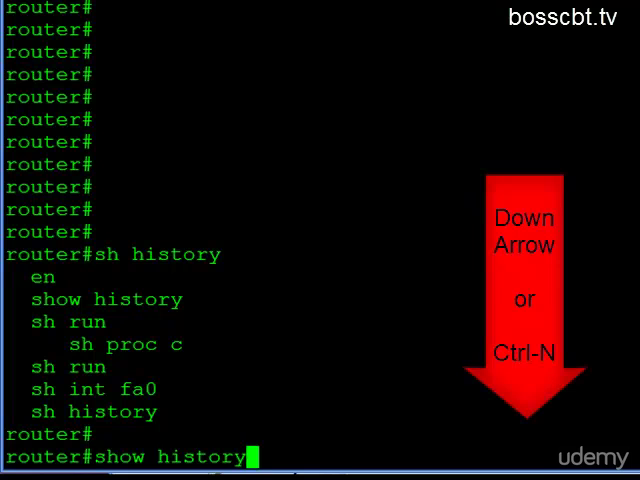
# Step forward through the history, rerun sh int fa0, and list the history again
pyautogui.press('down')
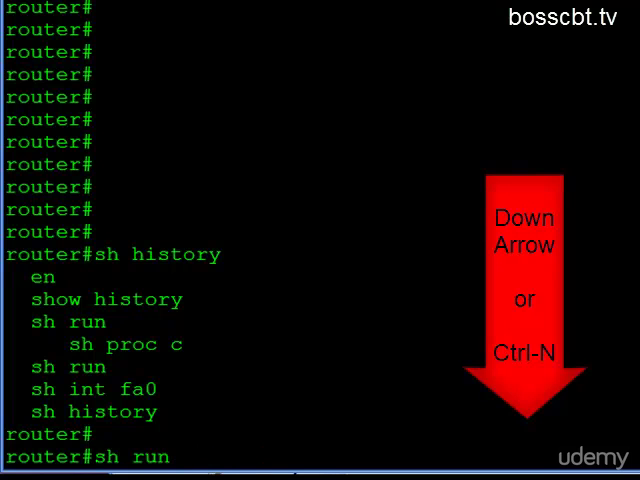
pyautogui.press('Down')
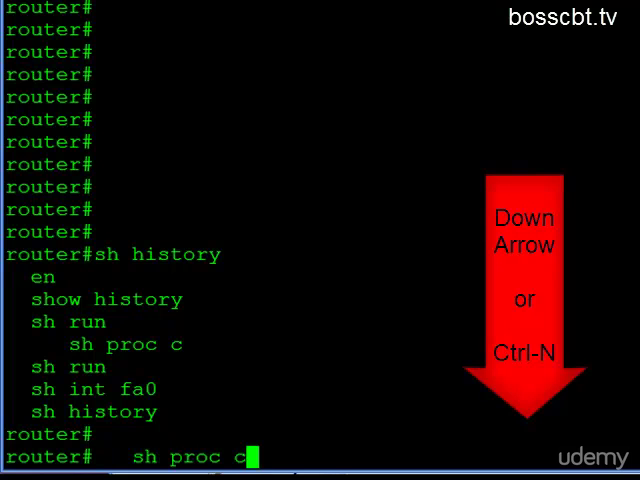
pyautogui.press('Down')
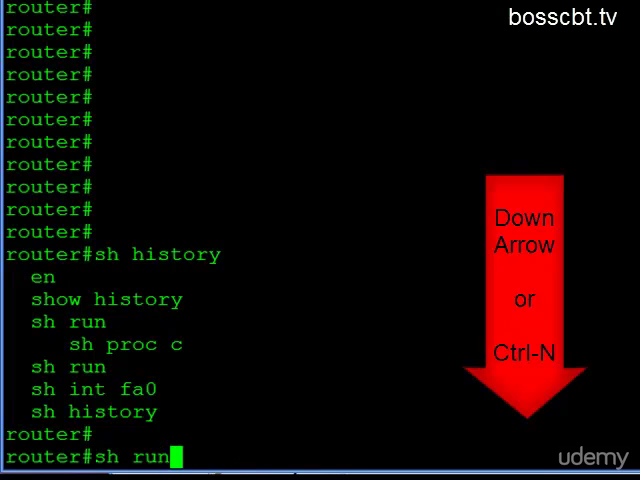
pyautogui.press('Down')
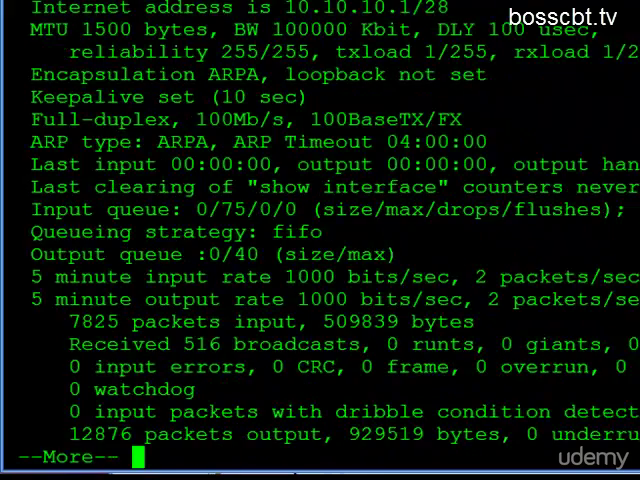
pyautogui.press('space')
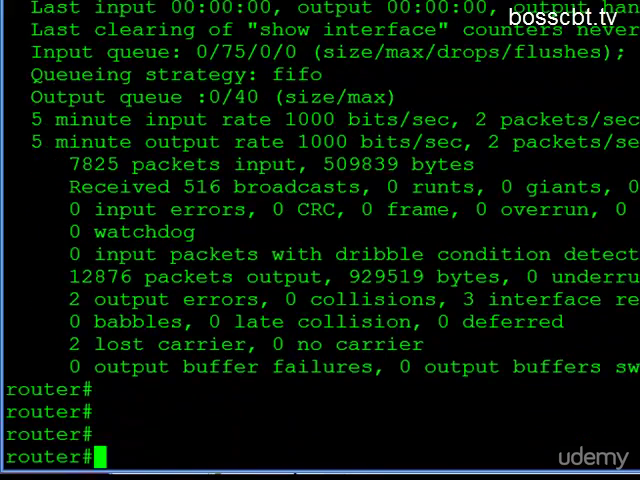
pyautogui.write('sh history')
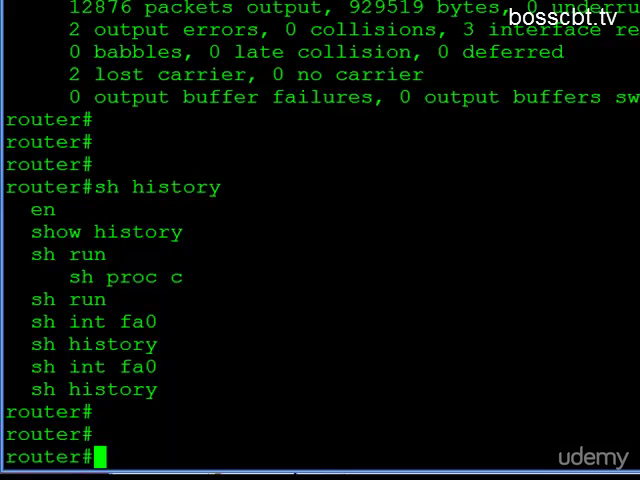
# Display the session's terminal settings showing history enabled with size 10
pyautogui.write('show terminal')
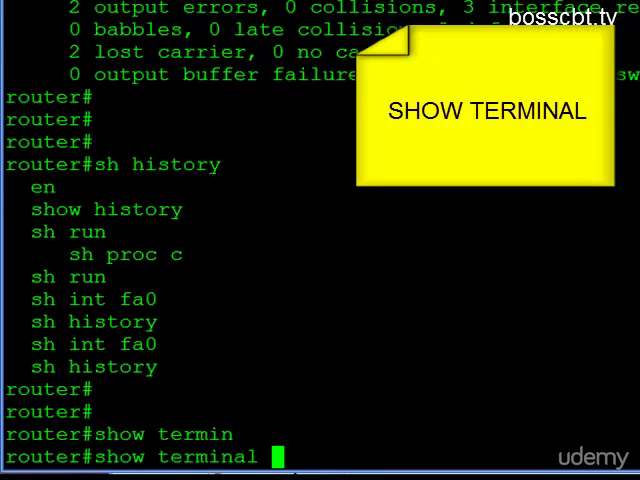
pyautogui.press('Return')
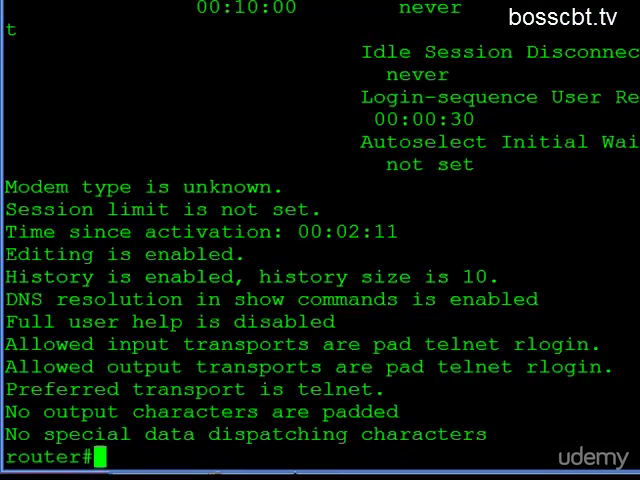
pyautogui.press('enter')
pyautogui.write('conf t')
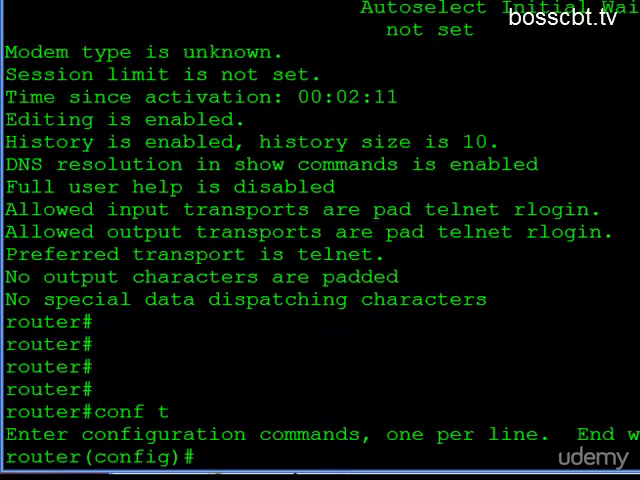
# Under line vty 0 4, configure history size 20 after checking the allowed range
pyautogui.write('line')
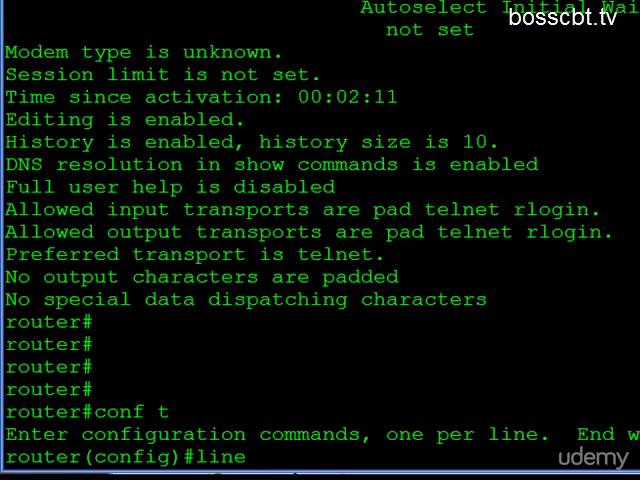
pyautogui.write('con')
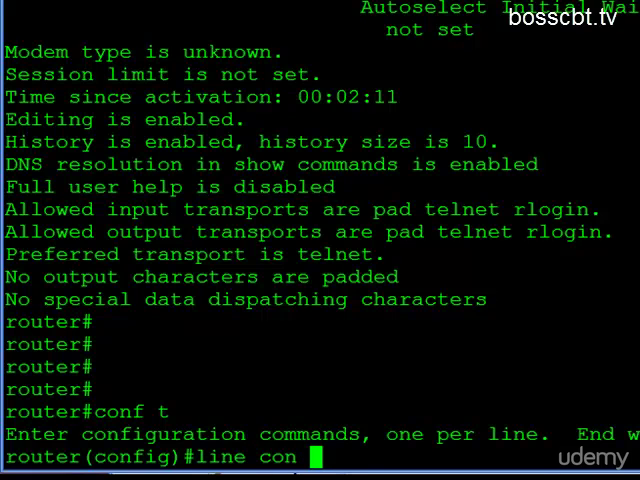
pyautogui.press('BackSpace')
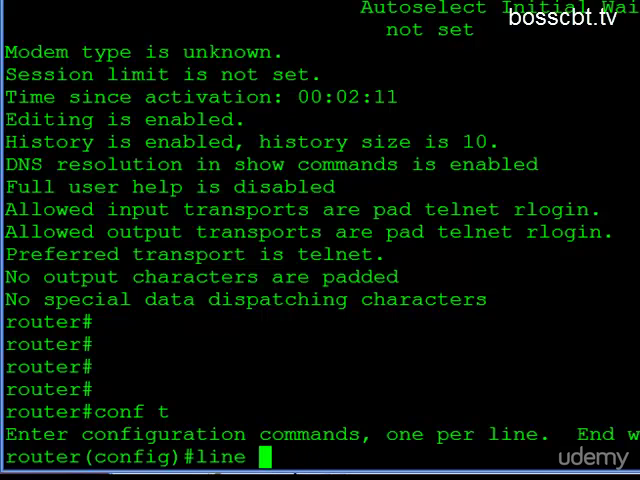
pyautogui.write('vty')
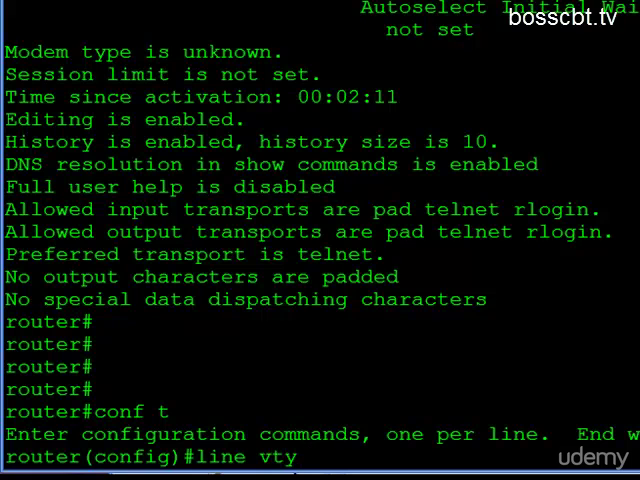
pyautogui.write('0 4')
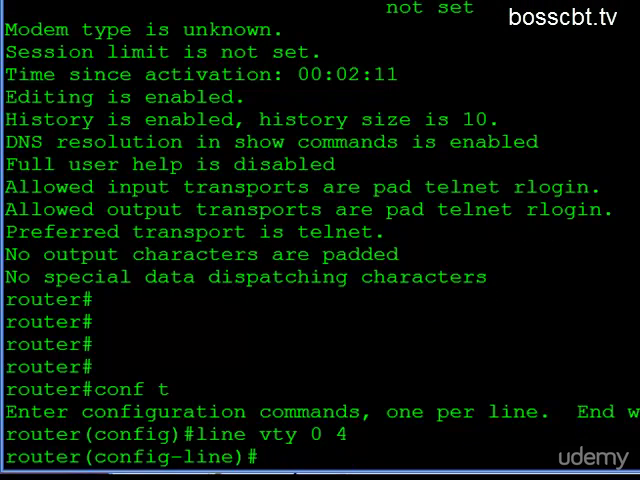
pyautogui.write('history size')
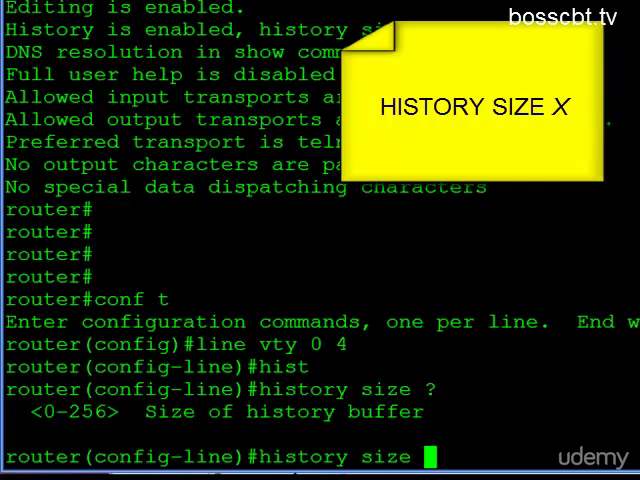
pyautogui.write('20')
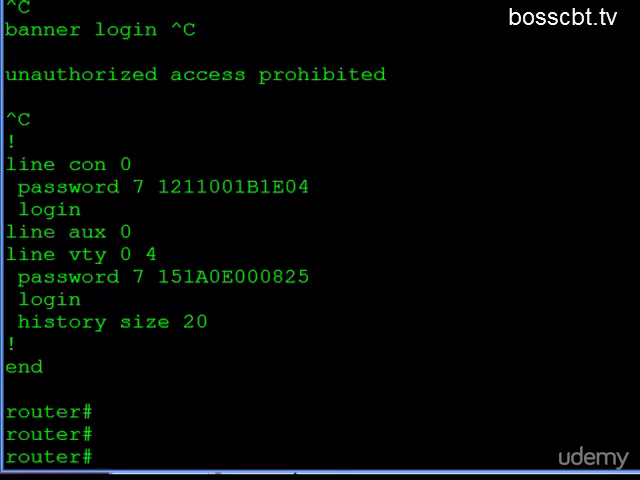
# Display the terminal settings again, confirming history size is now 20
pyautogui.write('show termin')
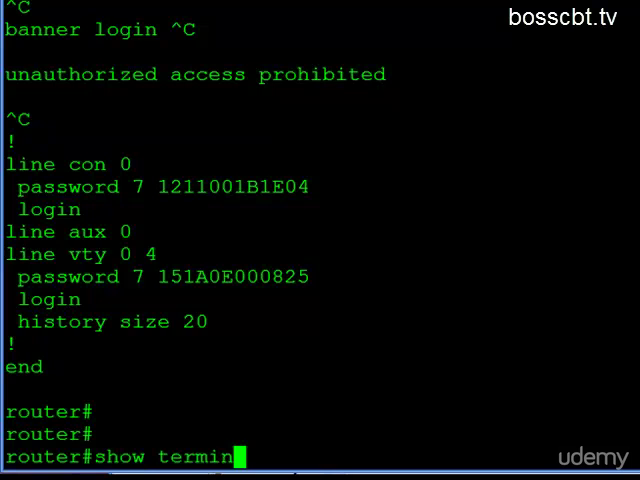
pyautogui.press('Return')
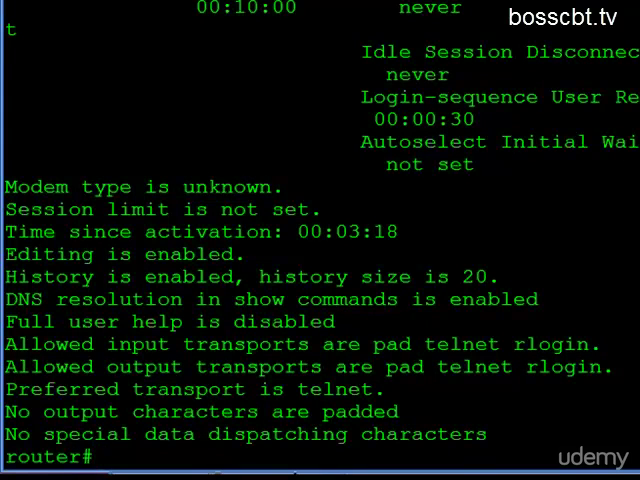
pyautogui.press('Return')
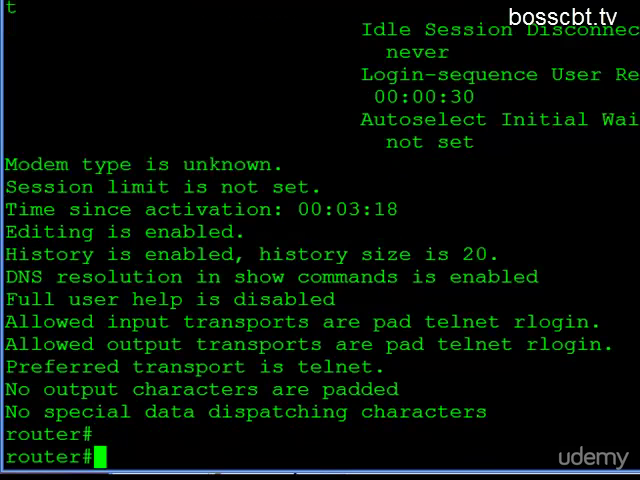
pyautogui.press('Return')
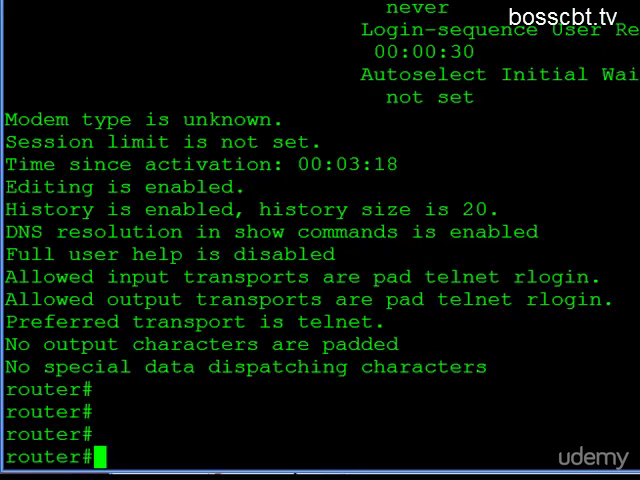
# Set the current session's history size to 30 with terminal history size 30
pyautogui.write('termi')
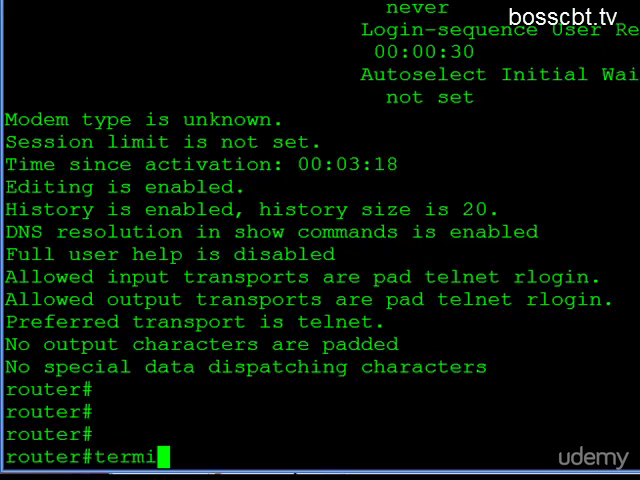
pyautogui.write('nal hi')
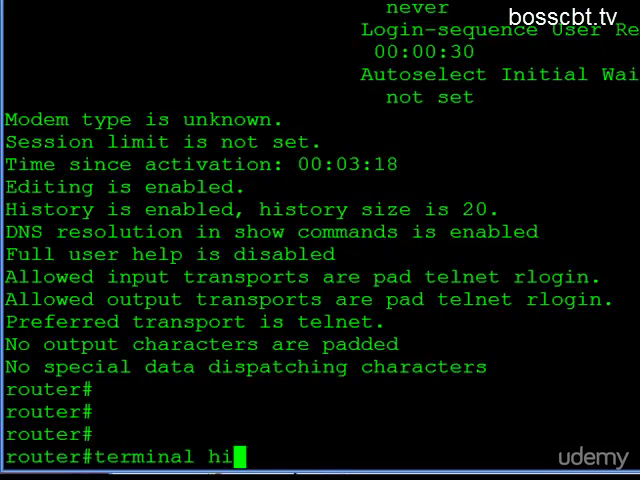
pyautogui.write('story size ?')
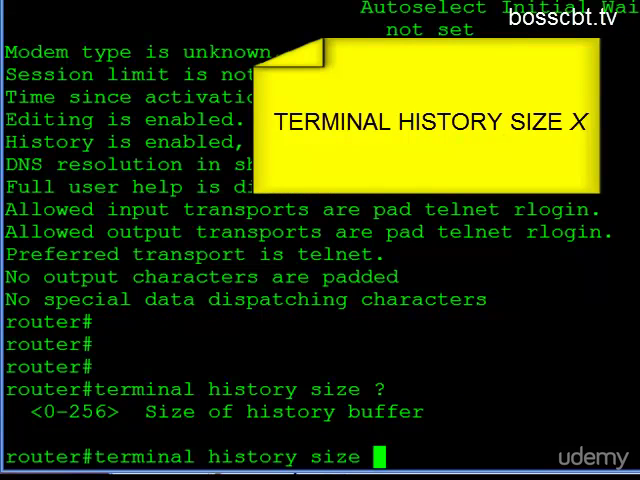
pyautogui.write('30')
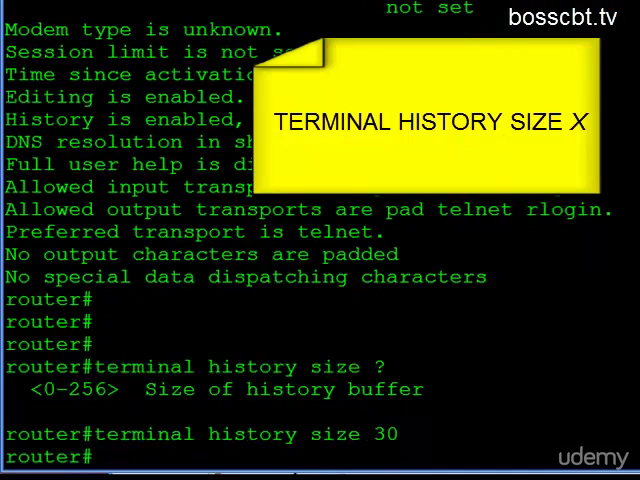
# Verify size 30 in show terminal and the vty size 20 in the running configuration
pyautogui.write('show t')
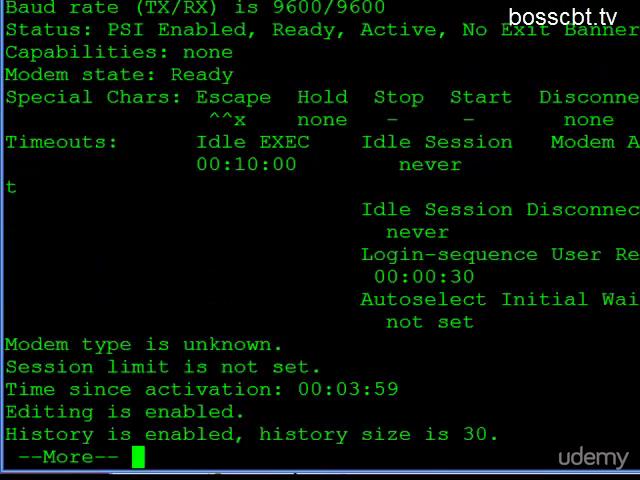
pyautogui.press('space')
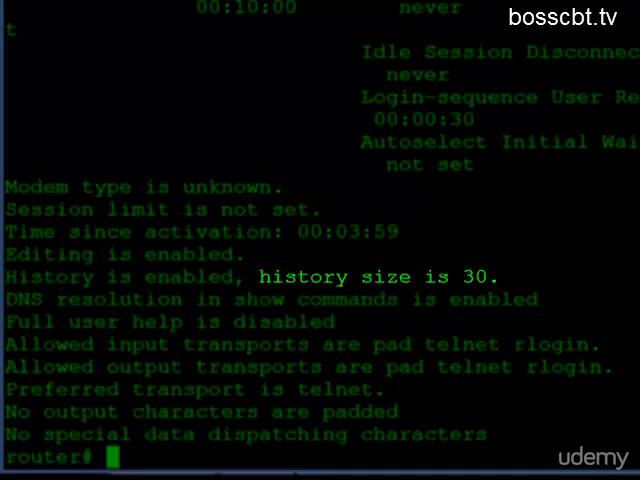
pyautogui.write('show run')
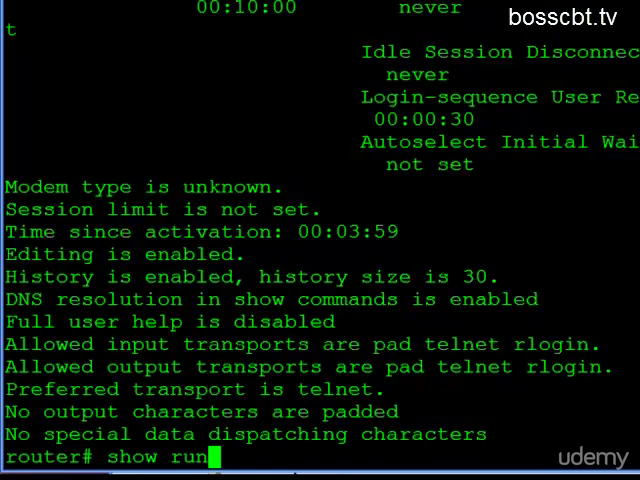
pyautogui.press('Return')
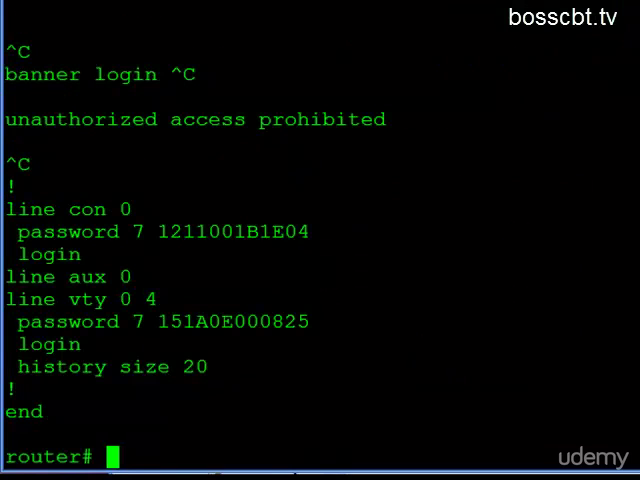